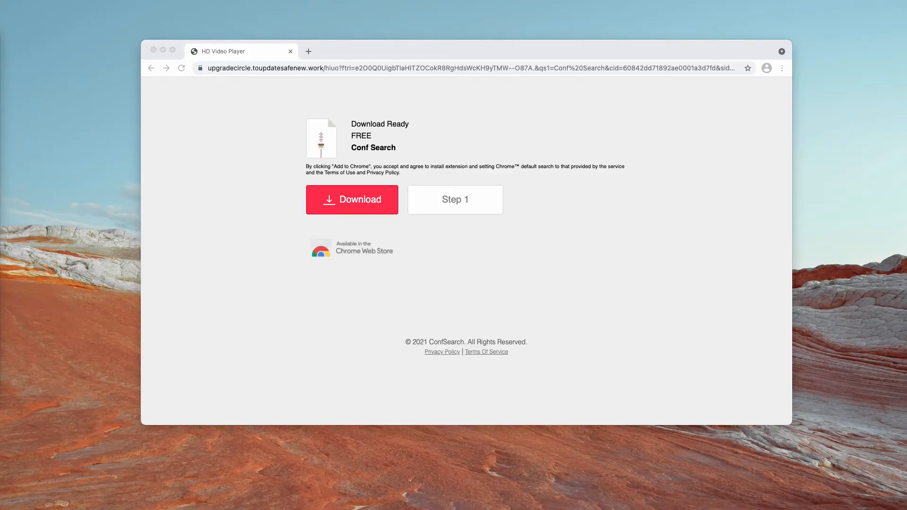
mouse_move(410, 107)
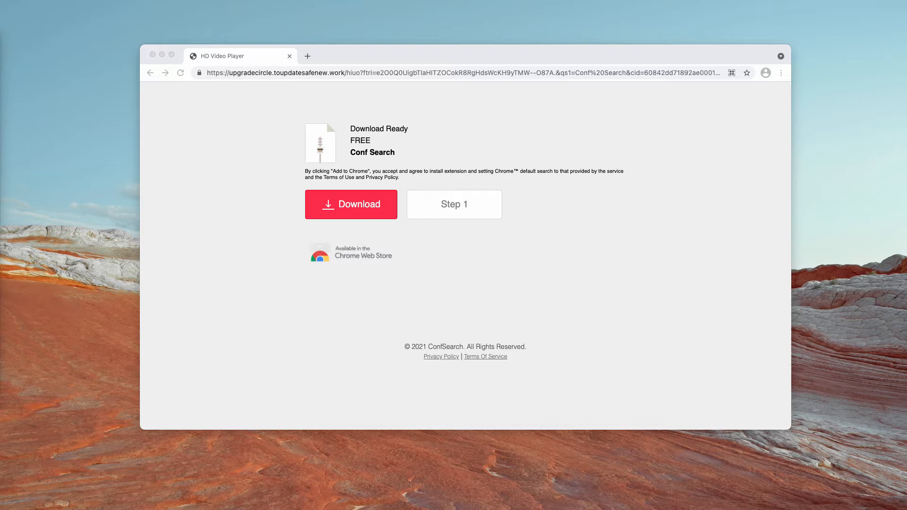
mouse_move(212, 21)
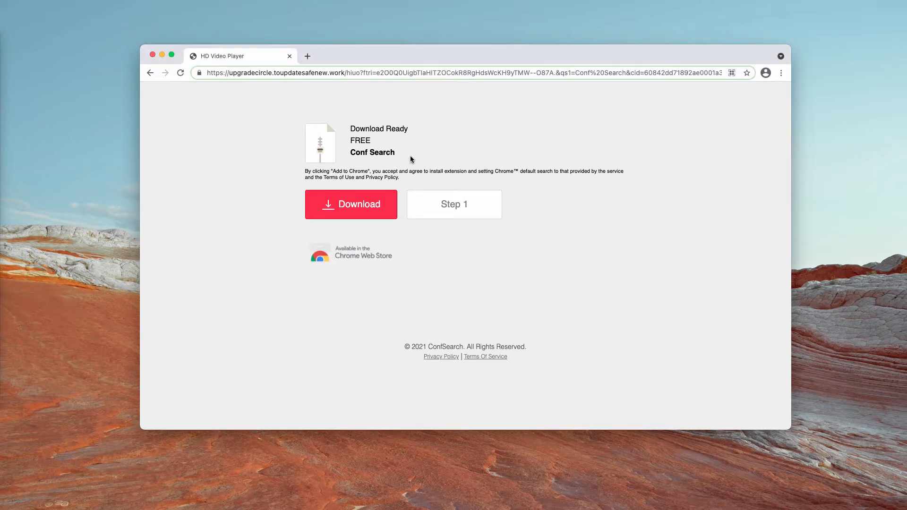
- Follow the Conf Search download prompts through to the Storm Search Web Store listing
double_click(371, 152)
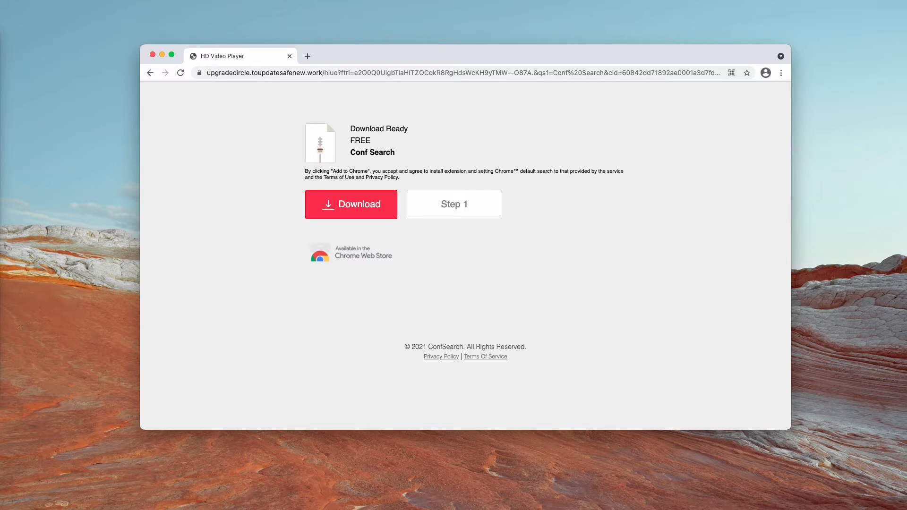
mouse_move(64, 90)
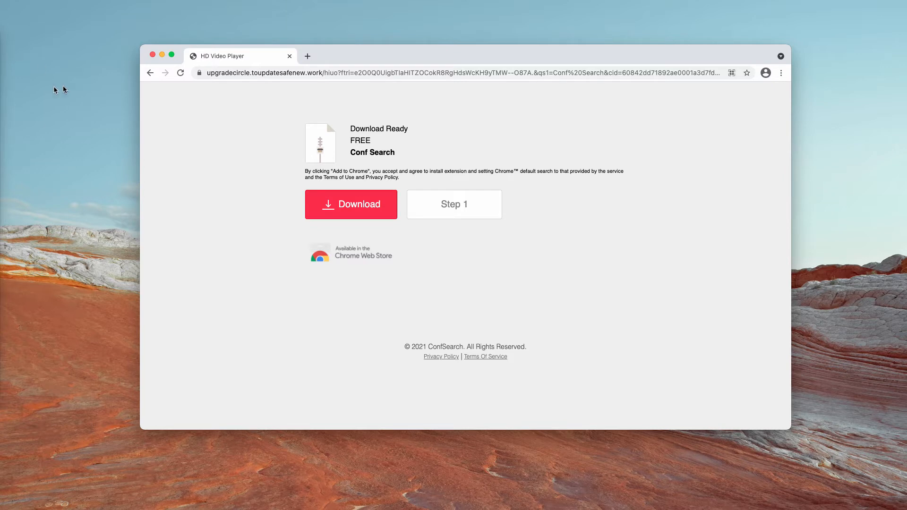
mouse_move(452, 217)
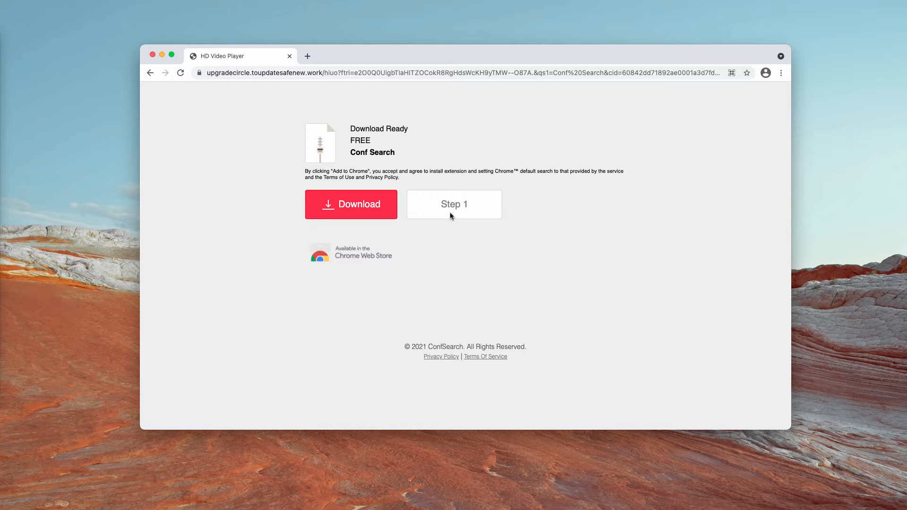
left_click(350, 204)
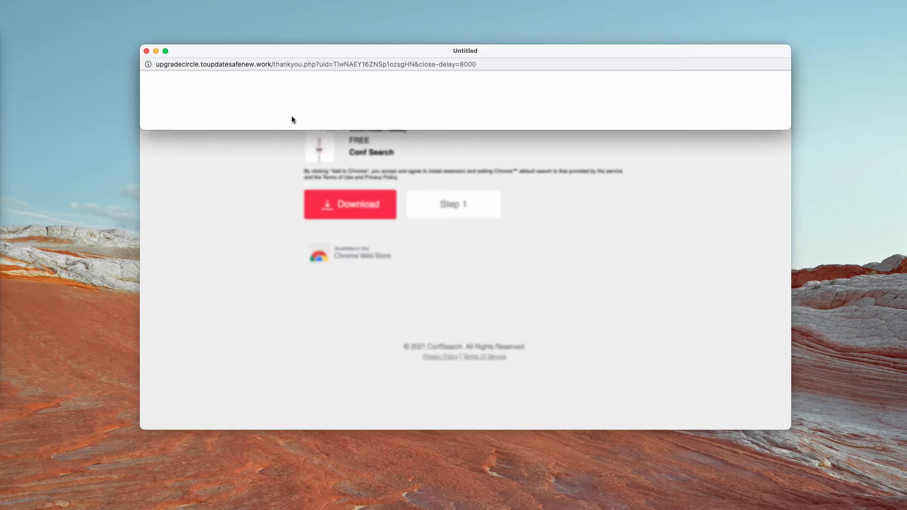
left_click(350, 205)
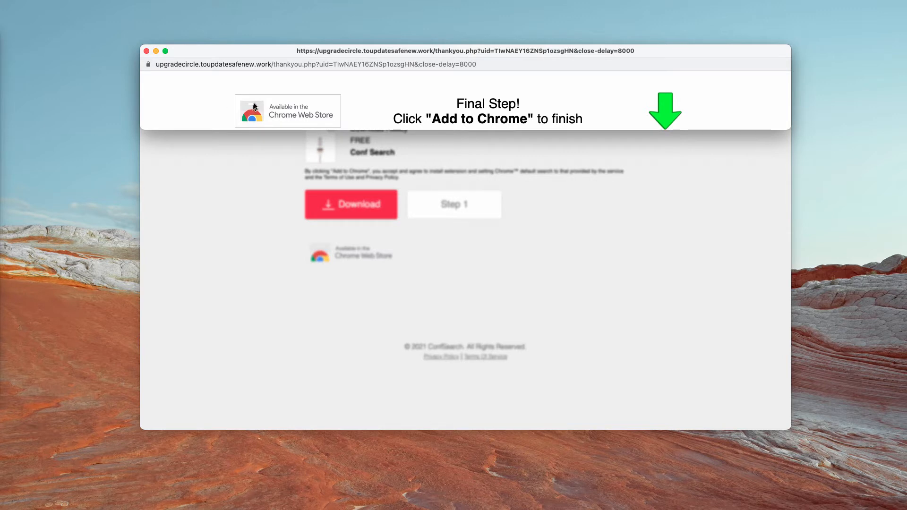
mouse_move(180, 47)
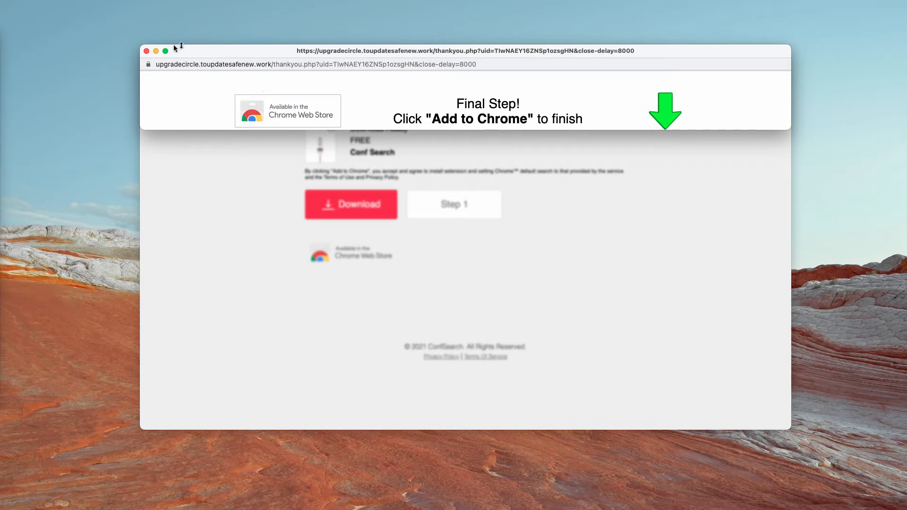
mouse_move(264, 151)
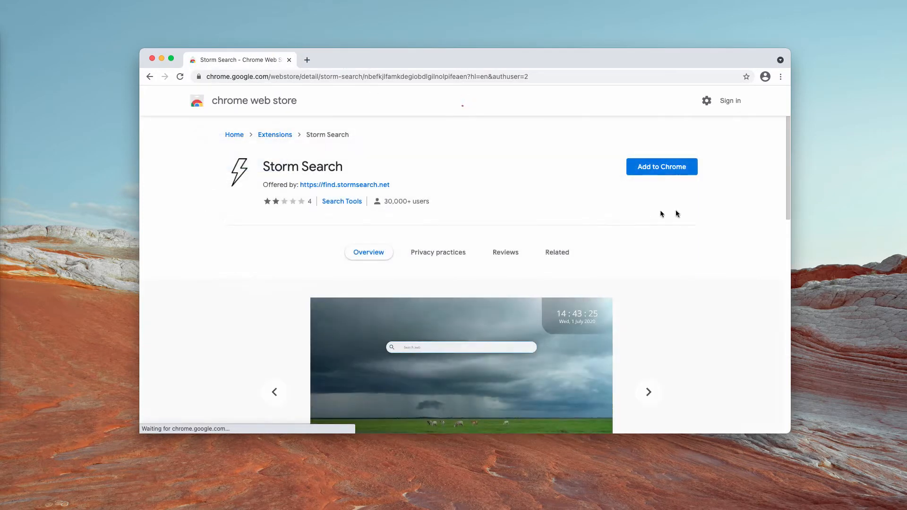
- Add the Storm Search extension to Chrome and confirm the installation
left_click(662, 167)
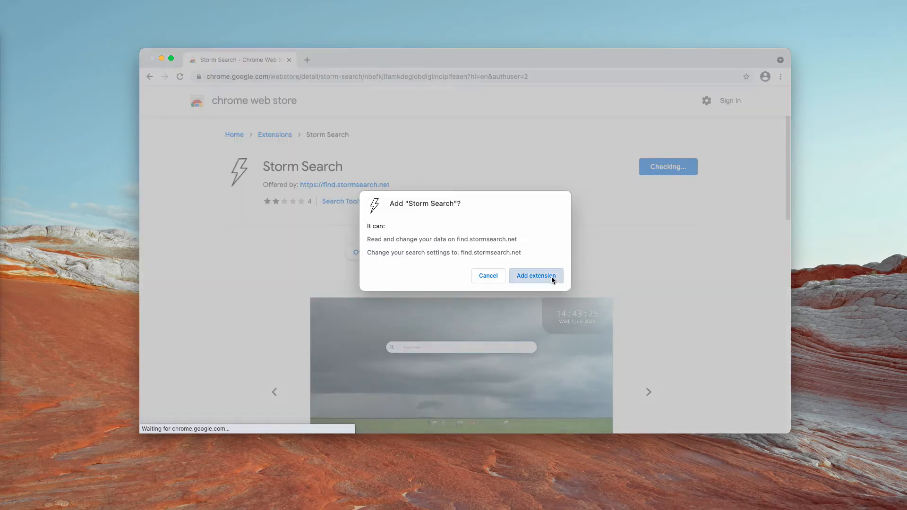
left_click(535, 276)
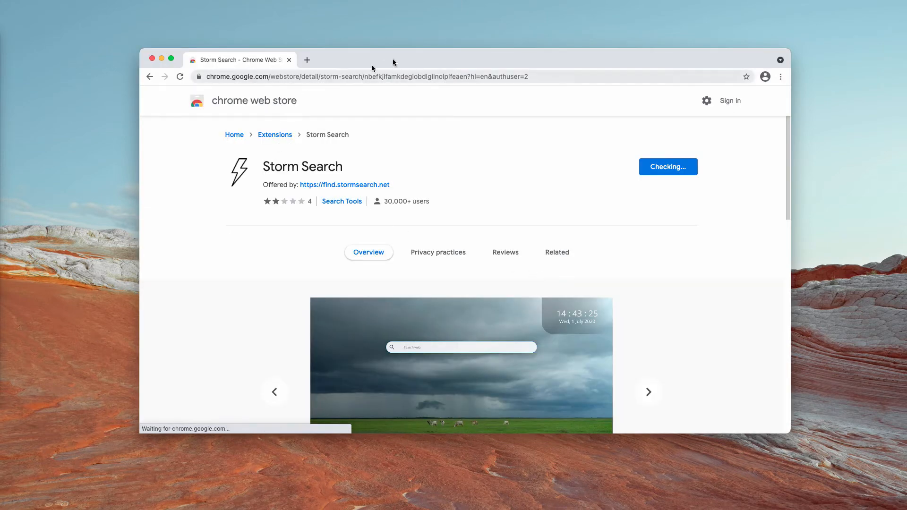
left_click(668, 166)
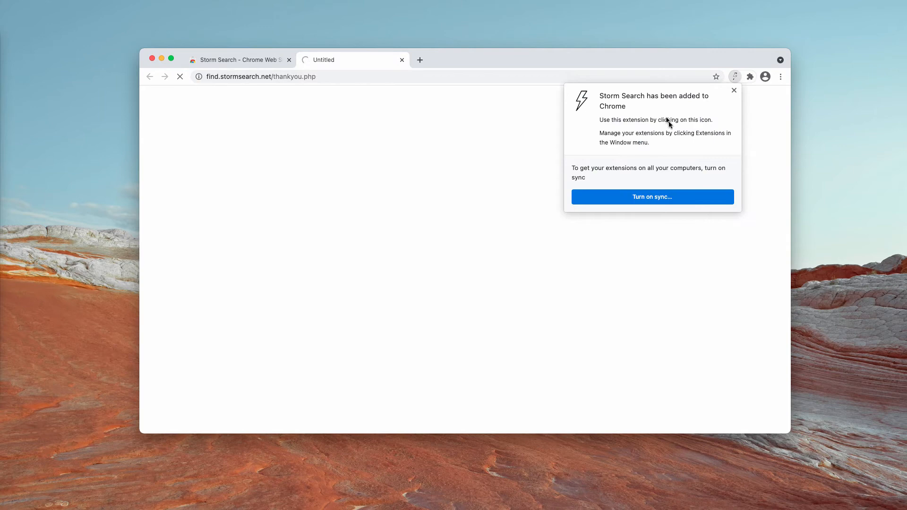
left_click(781, 76)
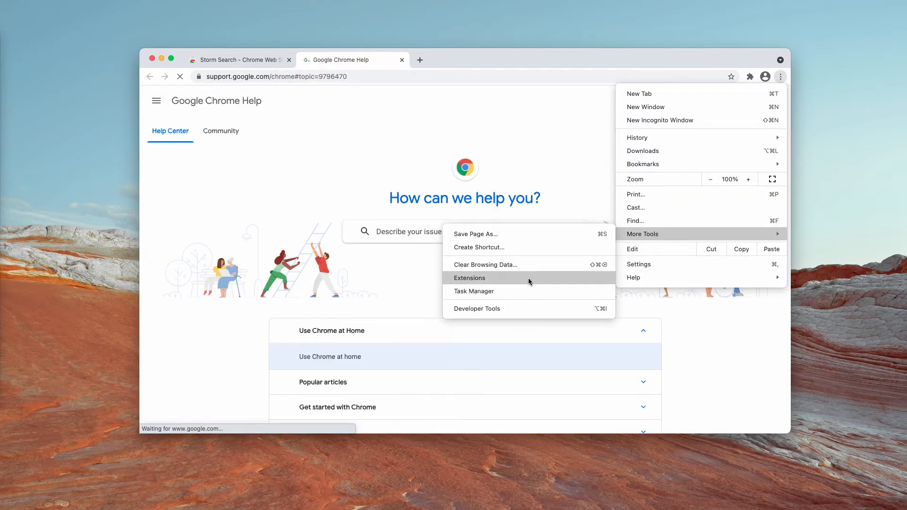
- Disable and remove Storm Search in Extensions, then close the Help and StormSearch tabs
left_click(470, 278)
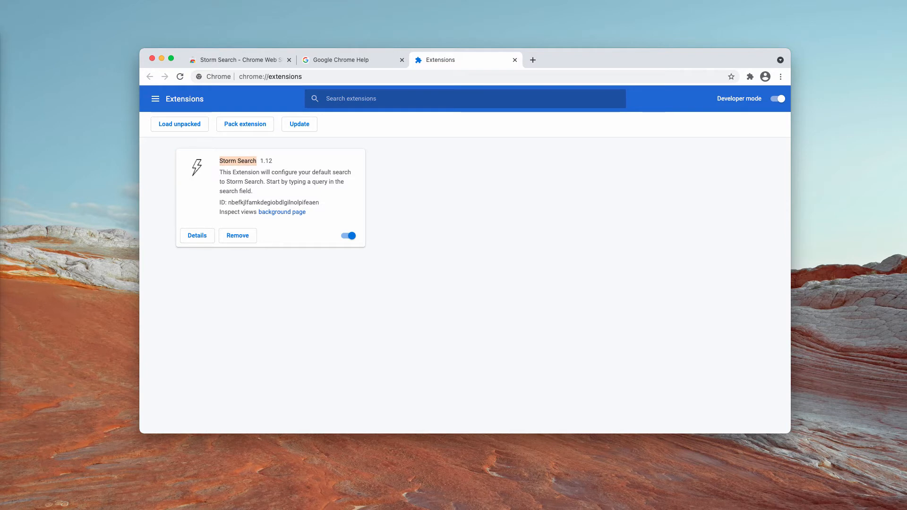
mouse_move(422, 140)
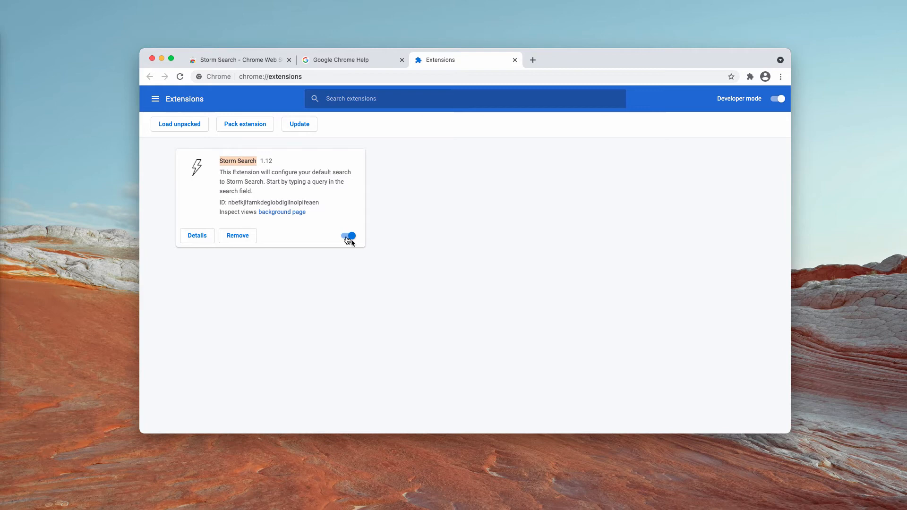
left_click(348, 235)
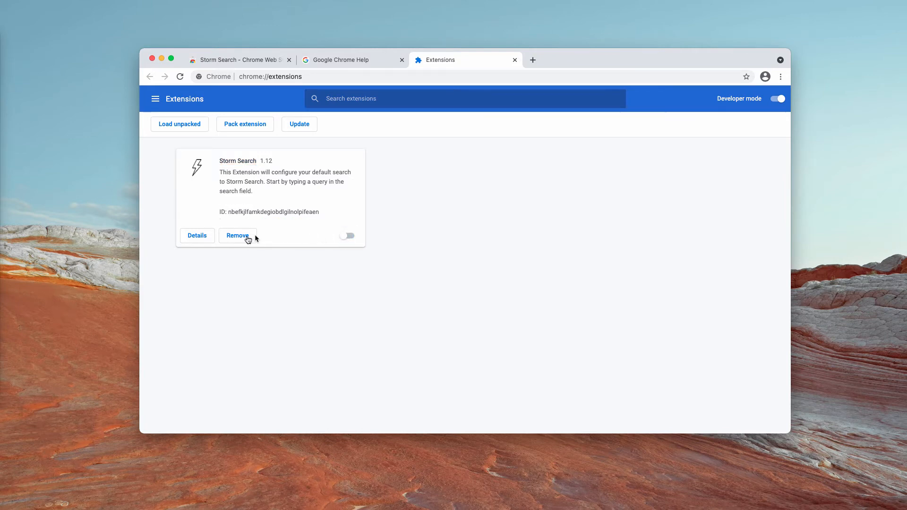
left_click(237, 235)
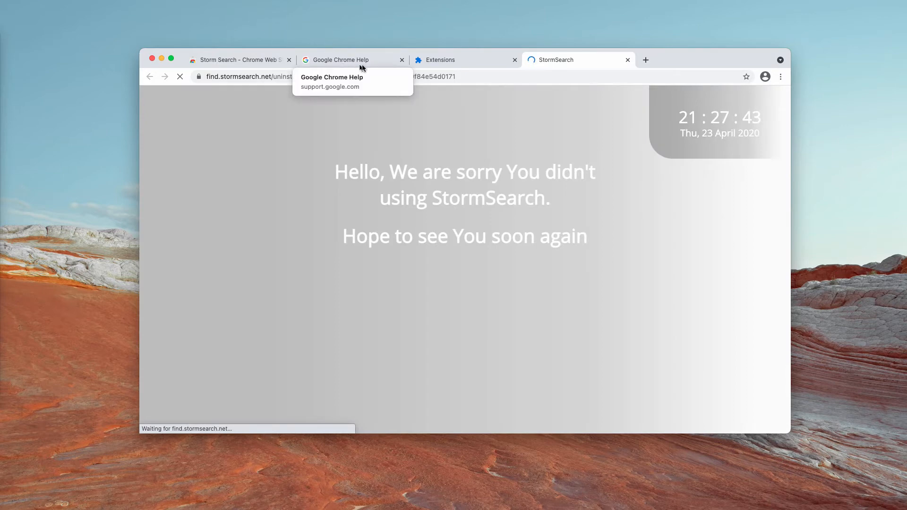
left_click(402, 59)
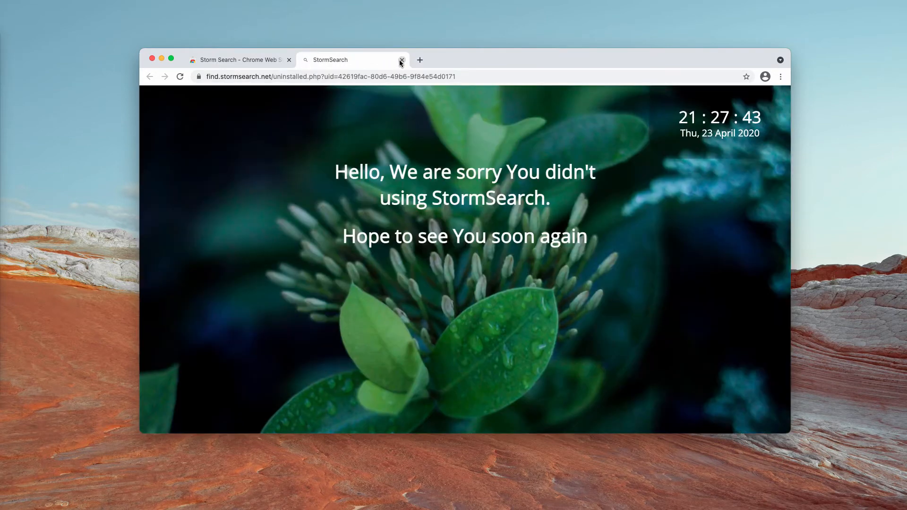
left_click(401, 59)
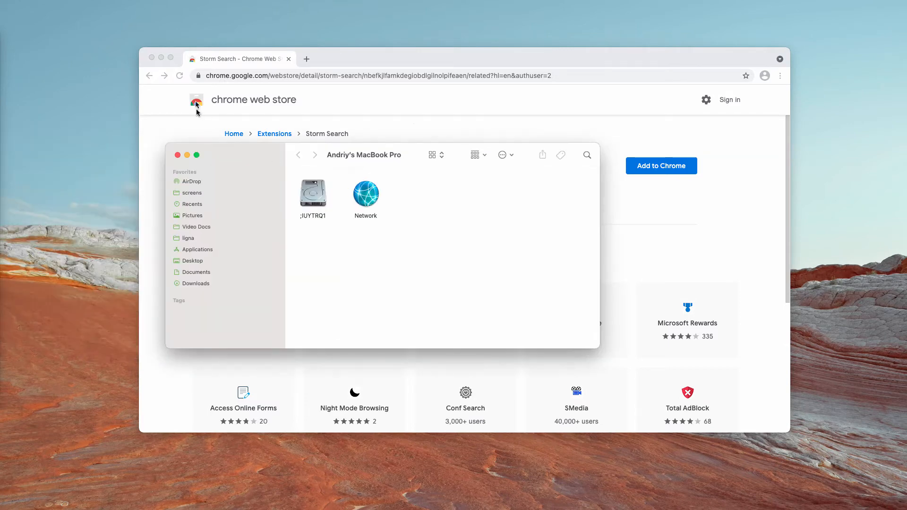
- Scroll through the installed apps in Finder's Applications folder
left_click(198, 250)
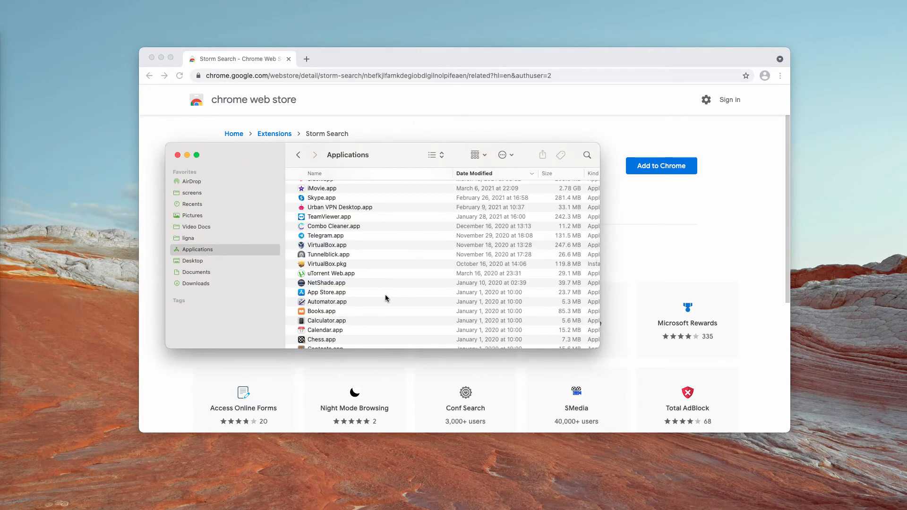
scroll("up", 3)
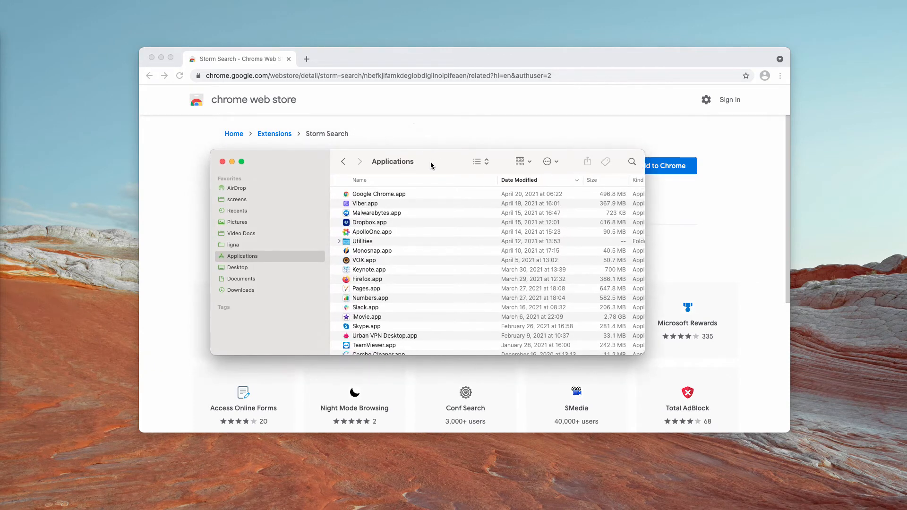
scroll("down", 3)
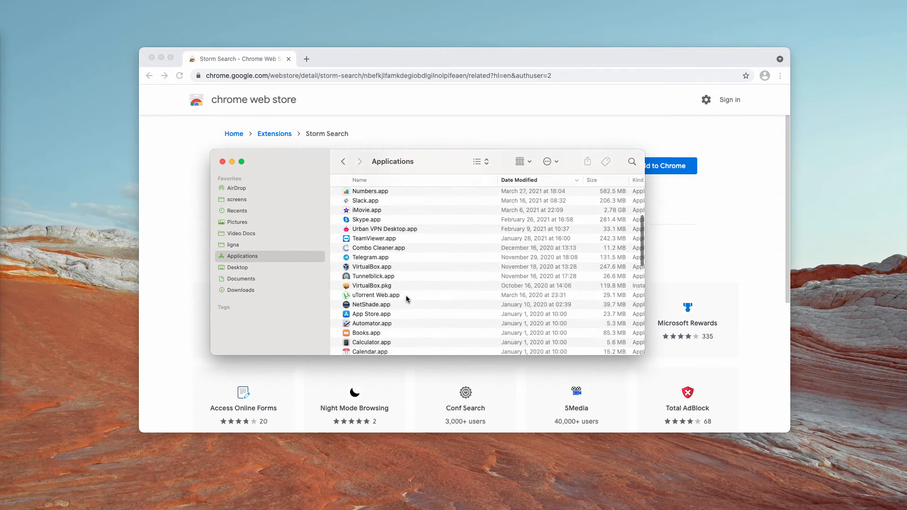
scroll("up", 3)
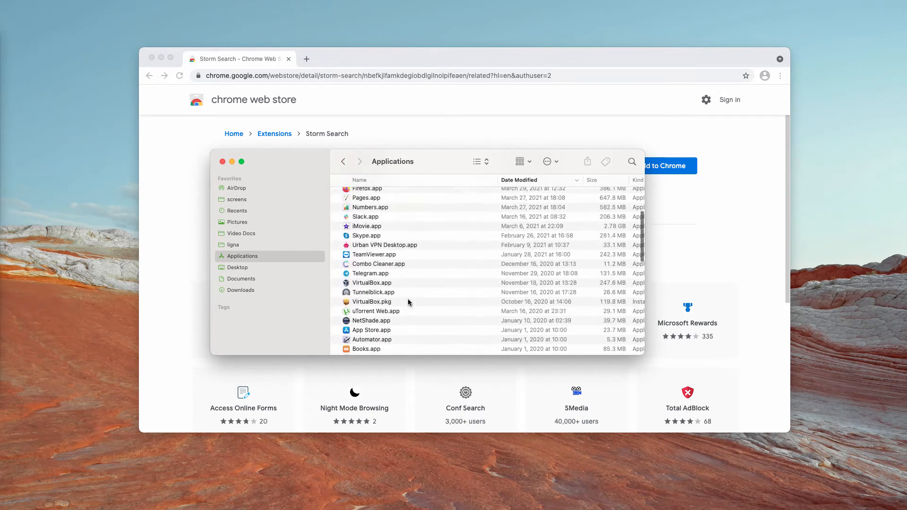
scroll("up", 3)
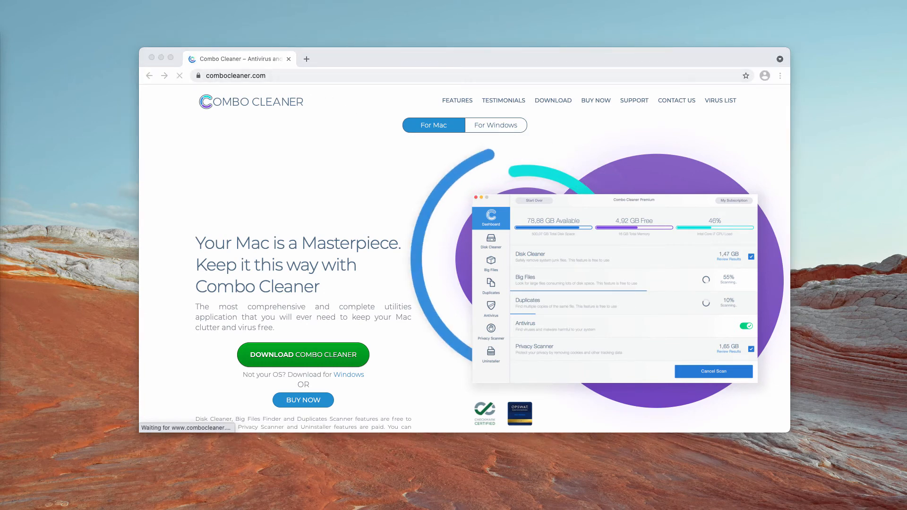
mouse_move(289, 59)
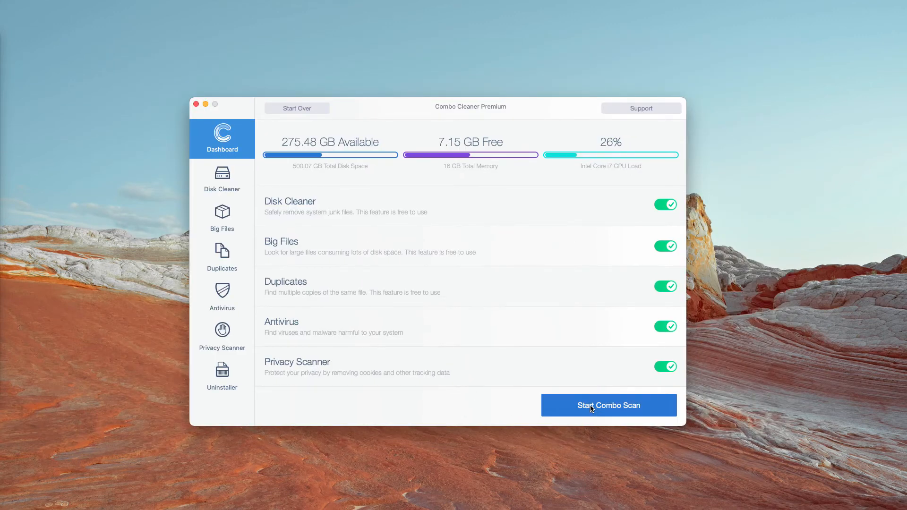
- Run Combo Cleaner's Start Combo Scan until it completes
left_click(609, 405)
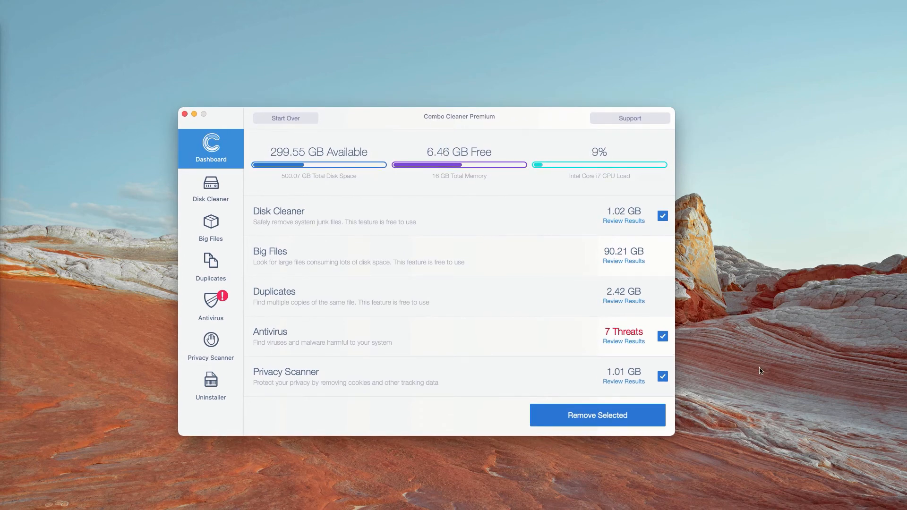
- Open the Antivirus results listing the seven adware installers from Downloads
left_click(211, 307)
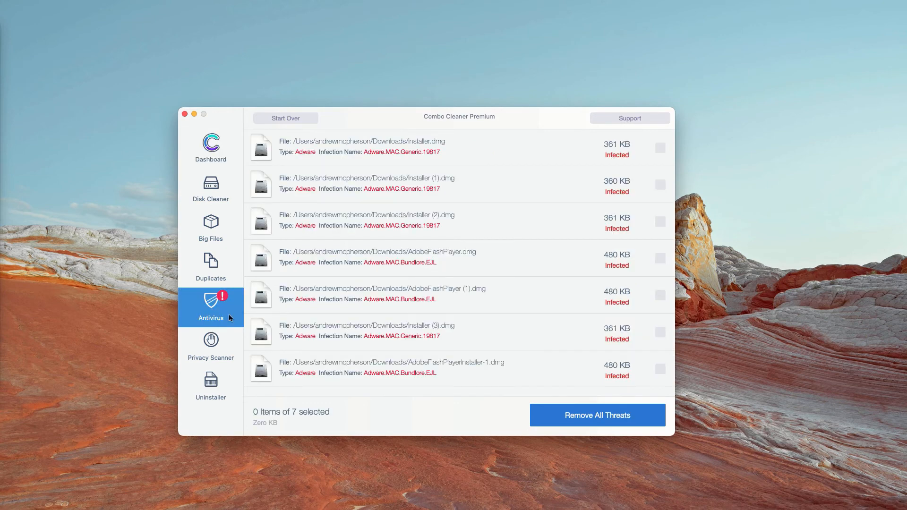
left_click(210, 145)
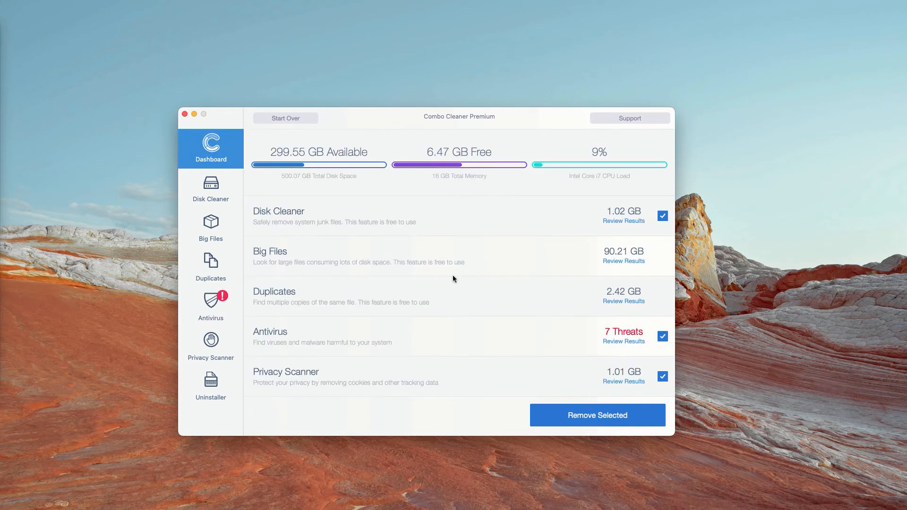
mouse_move(628, 345)
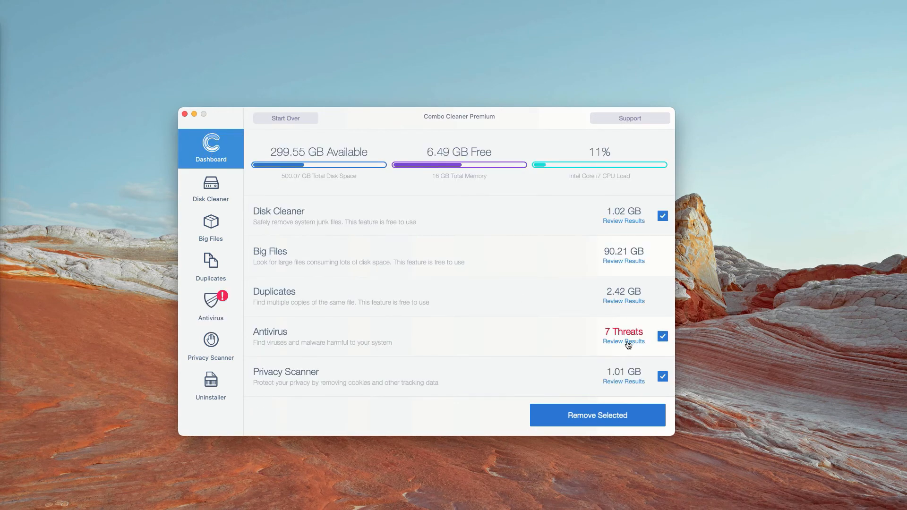
left_click(624, 341)
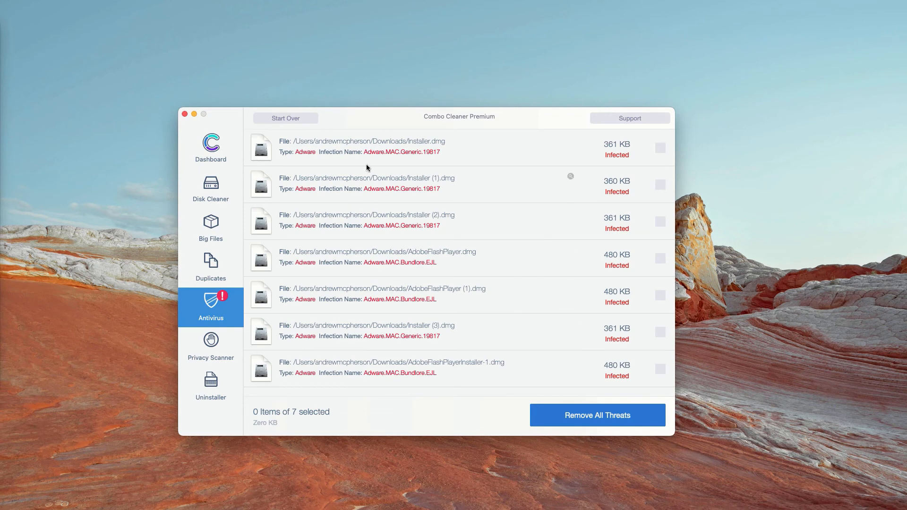
mouse_move(438, 196)
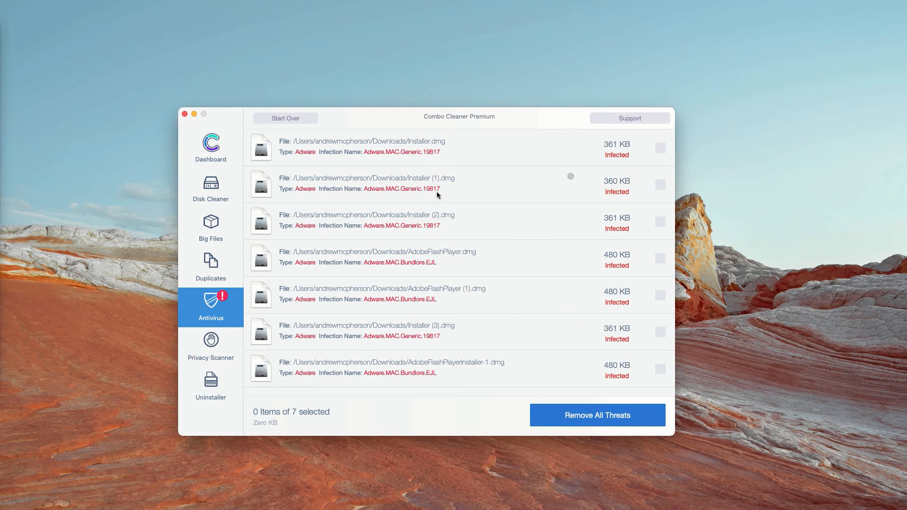
mouse_move(433, 284)
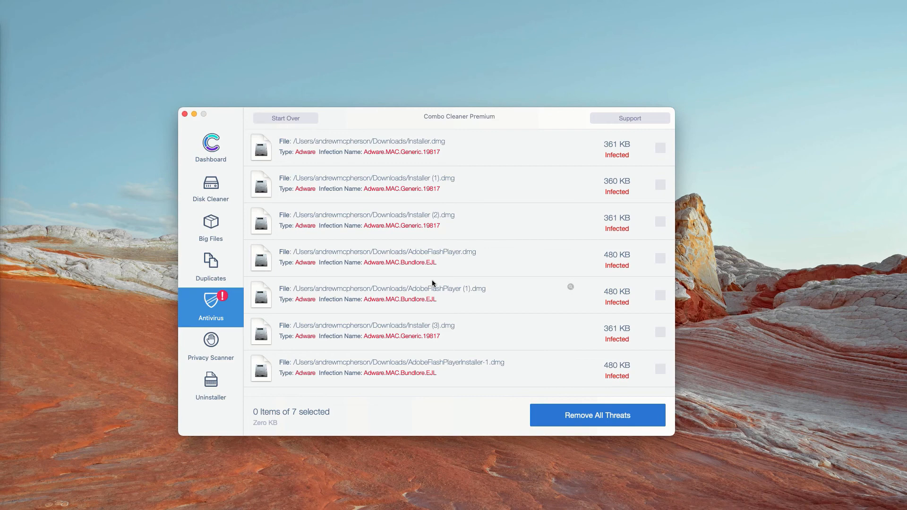
mouse_move(499, 156)
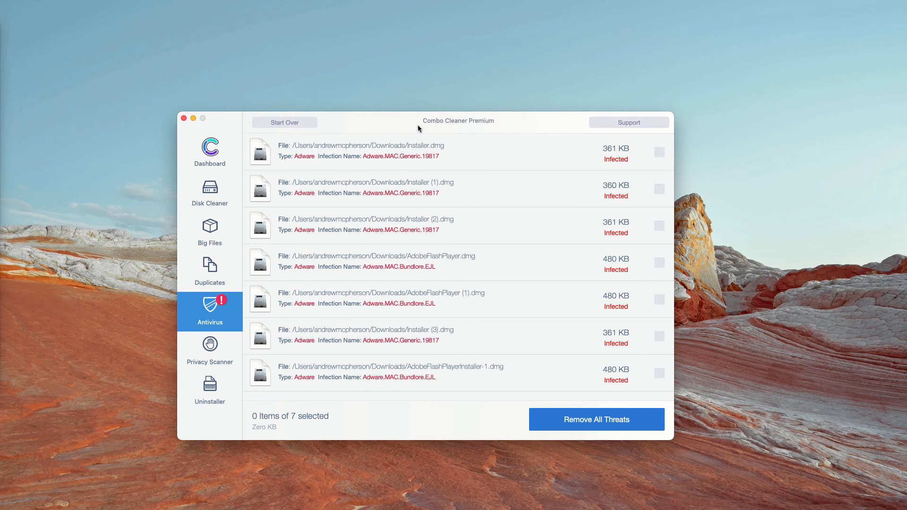
mouse_move(500, 125)
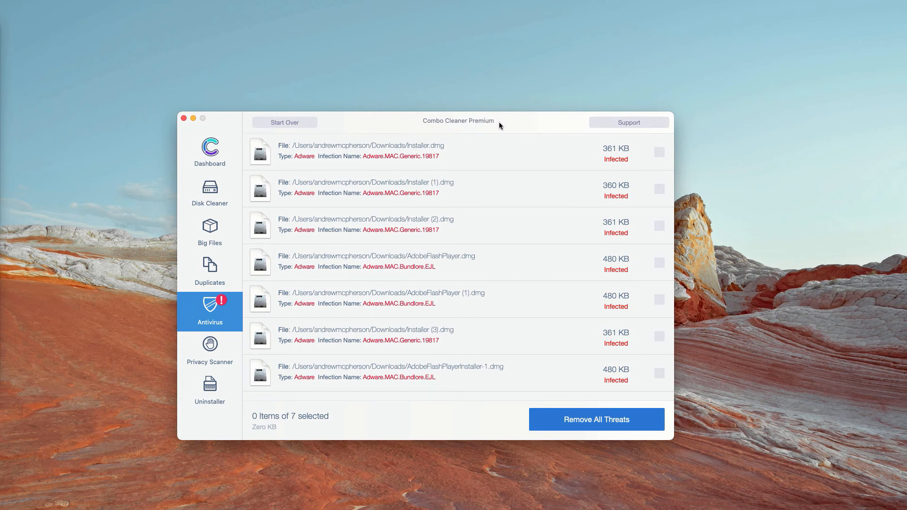
mouse_move(570, 147)
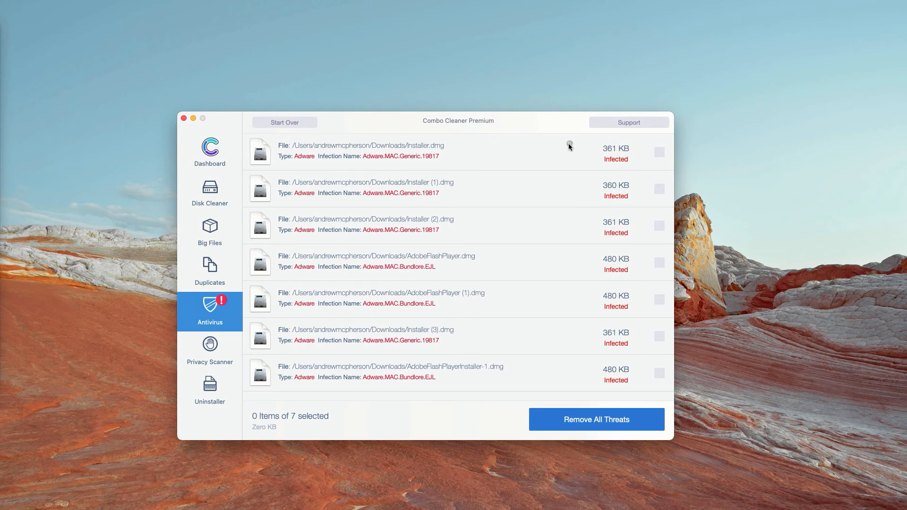
mouse_move(569, 144)
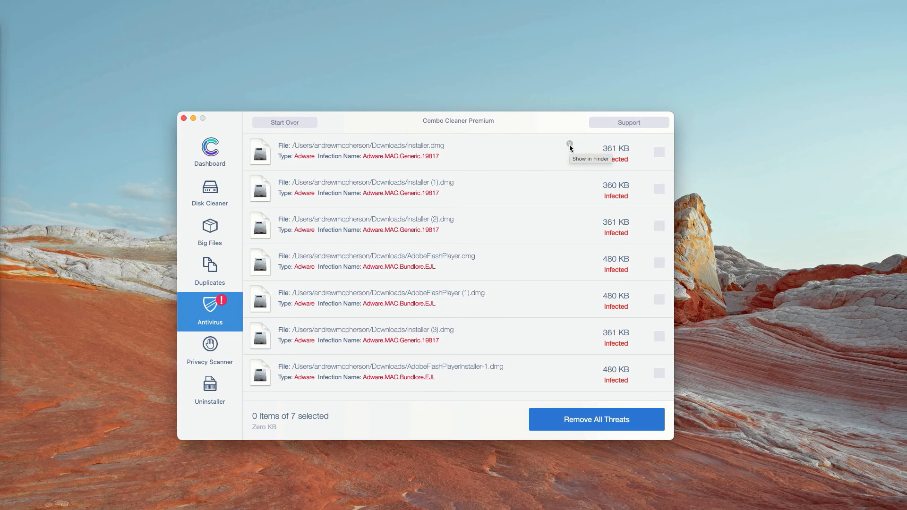
mouse_move(555, 148)
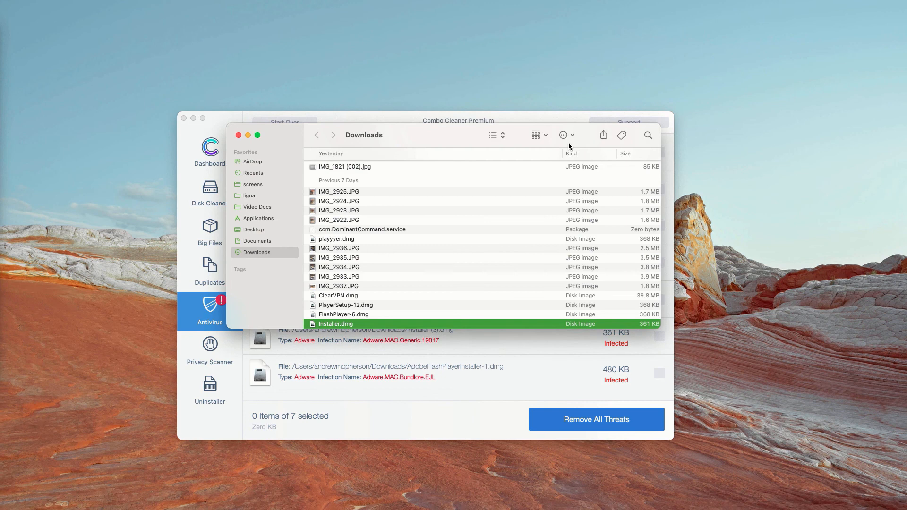
- Select flagged installers like AdobeFlashPlayer.dmg in Downloads, then close the Finder window
scroll("down", 3)
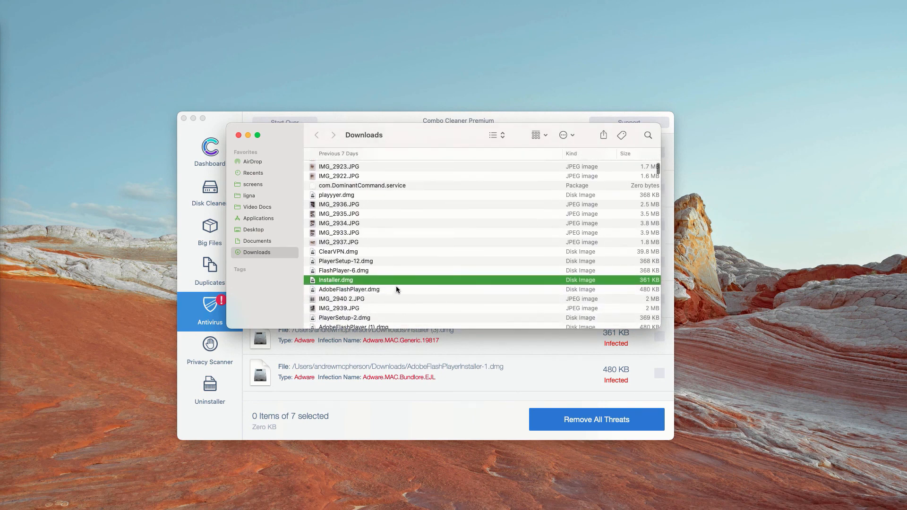
right_click(335, 279)
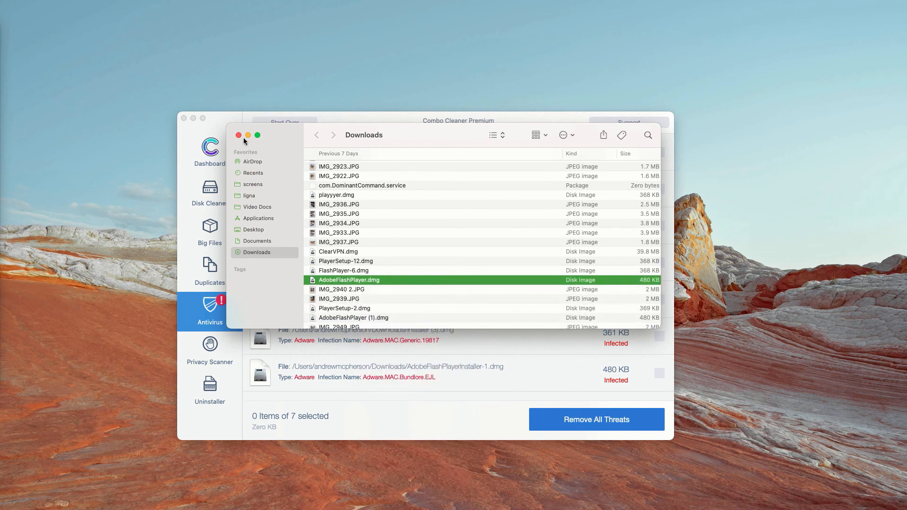
left_click(238, 136)
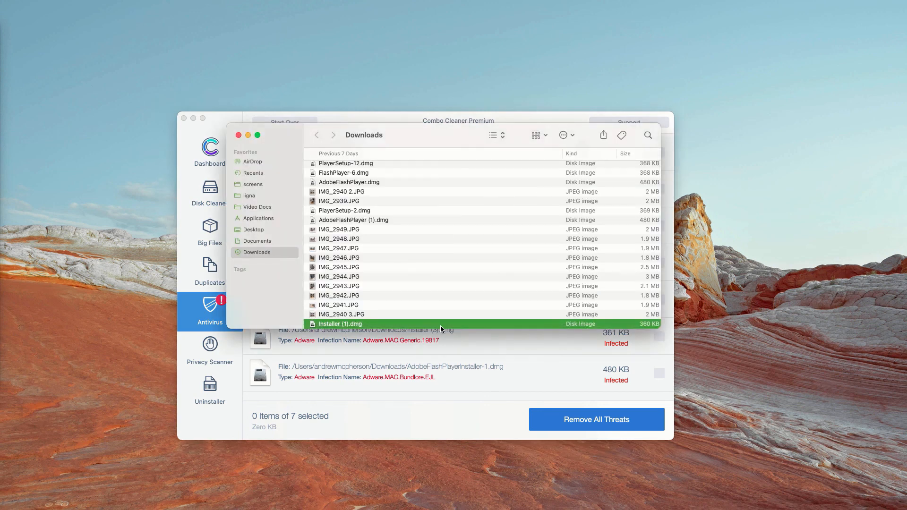
scroll("down", 3)
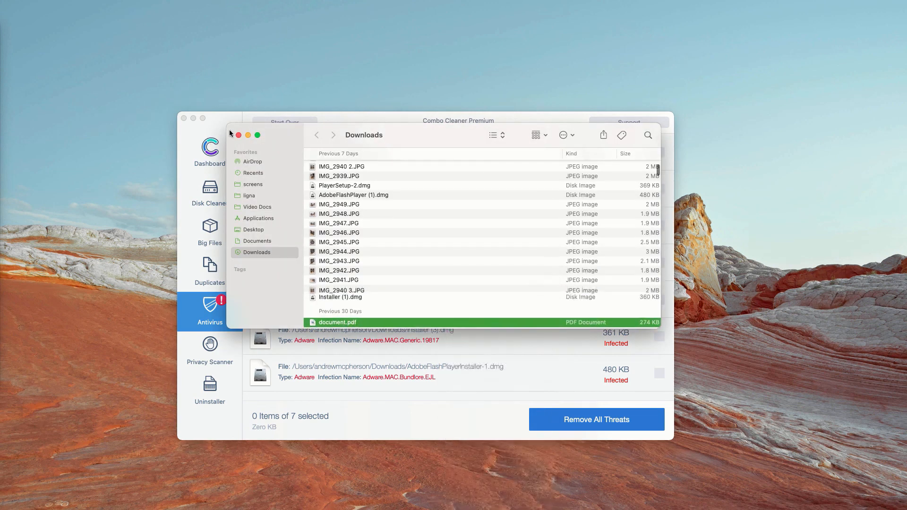
left_click(238, 135)
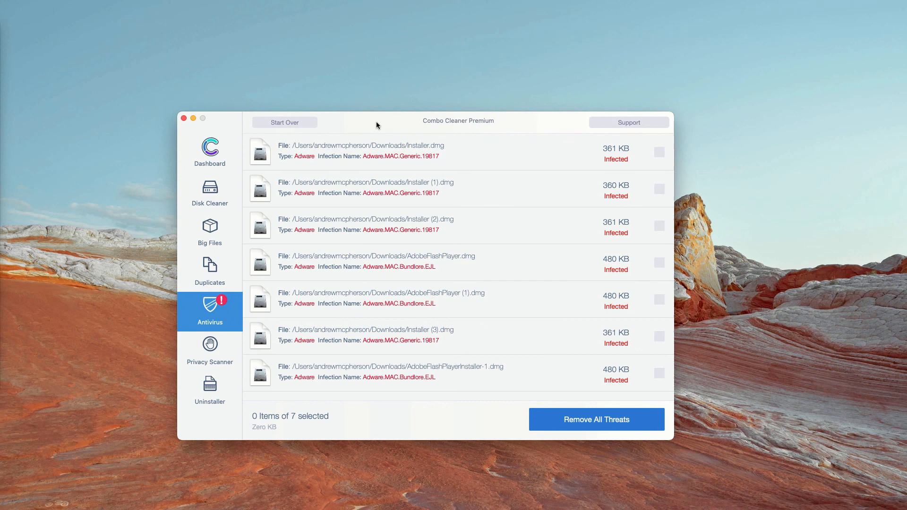
mouse_move(181, 95)
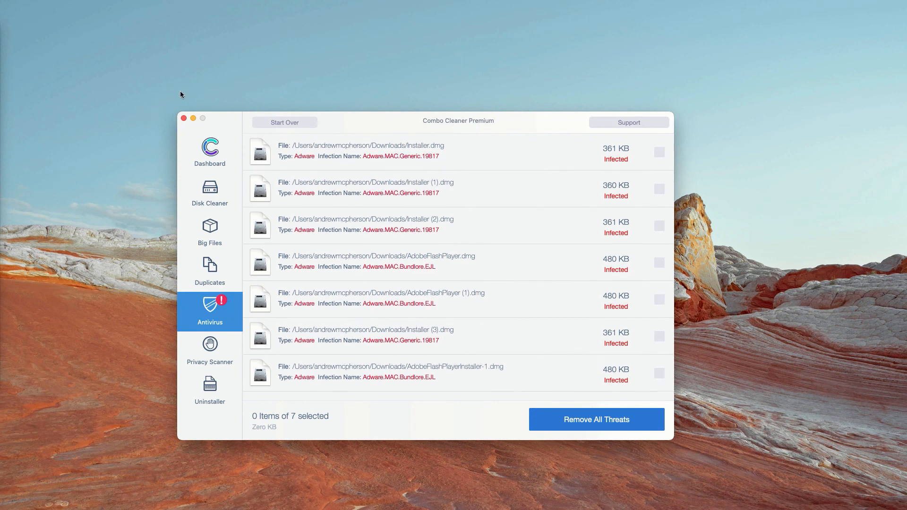